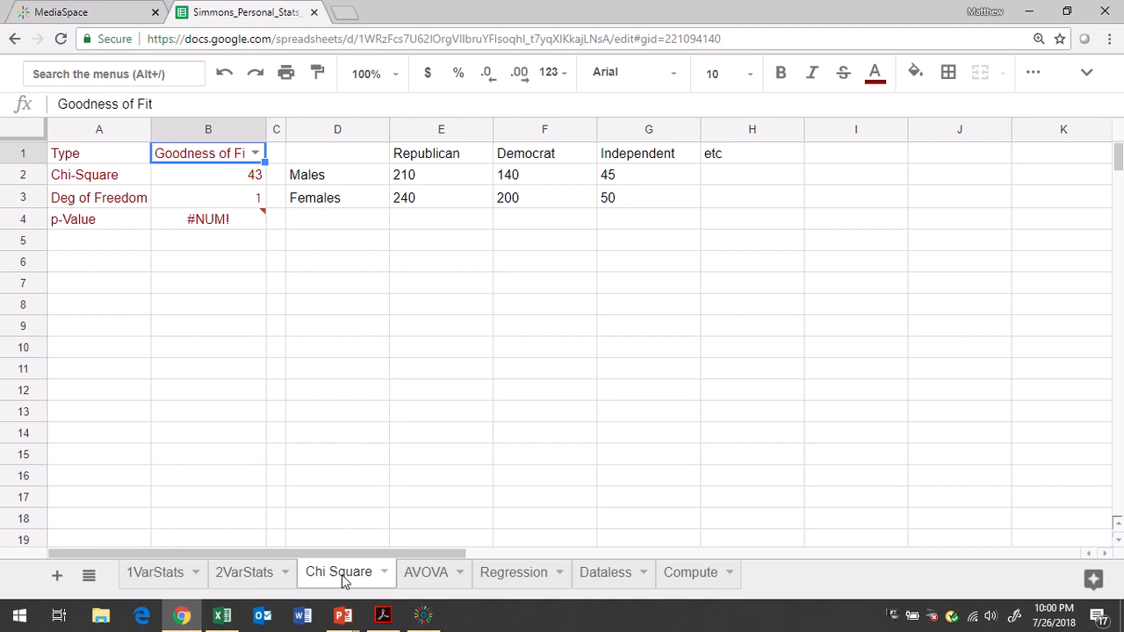
mouse_move(342, 579)
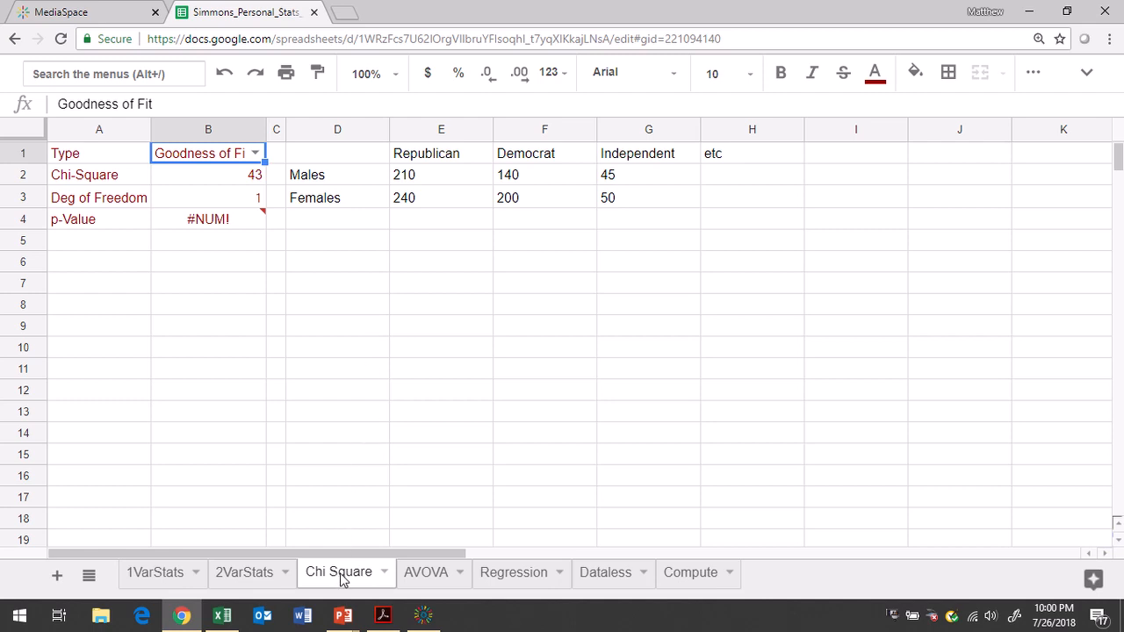
mouse_move(310, 330)
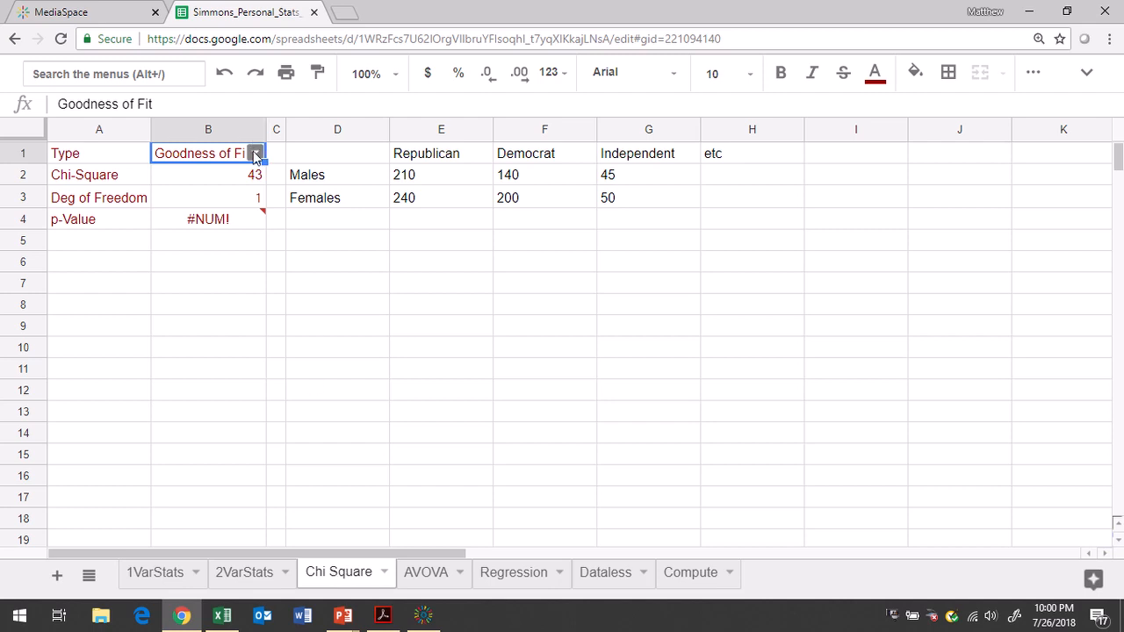
Step: Switch the test type in B1 to Independence, giving chi-square 2.684587226 with 2 degrees of freedom
left_click(255, 153)
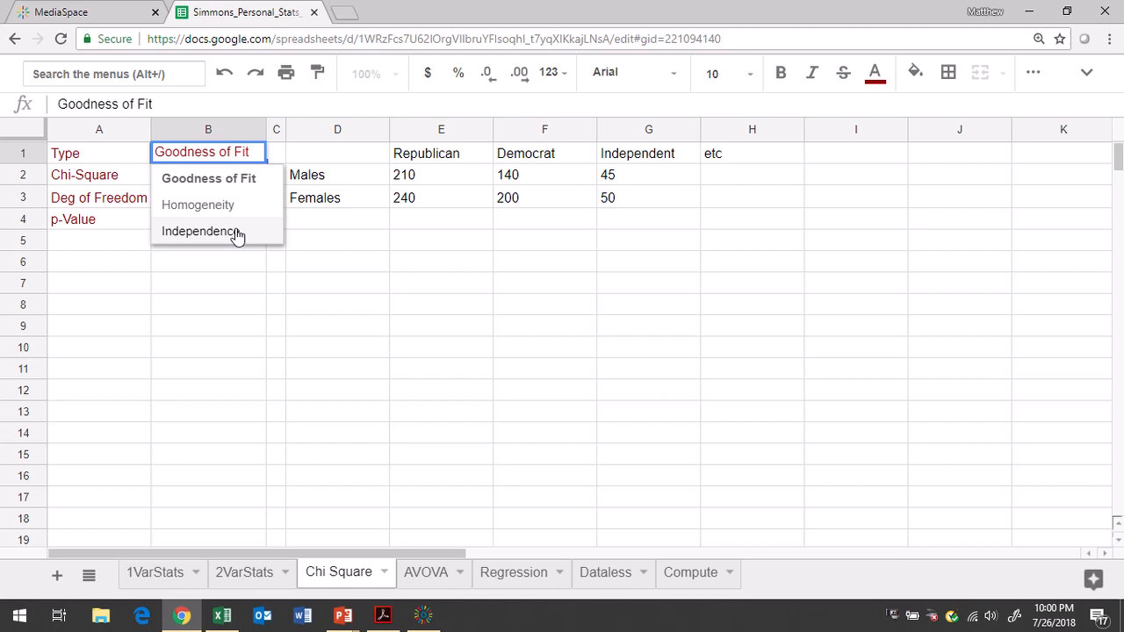
left_click(197, 231)
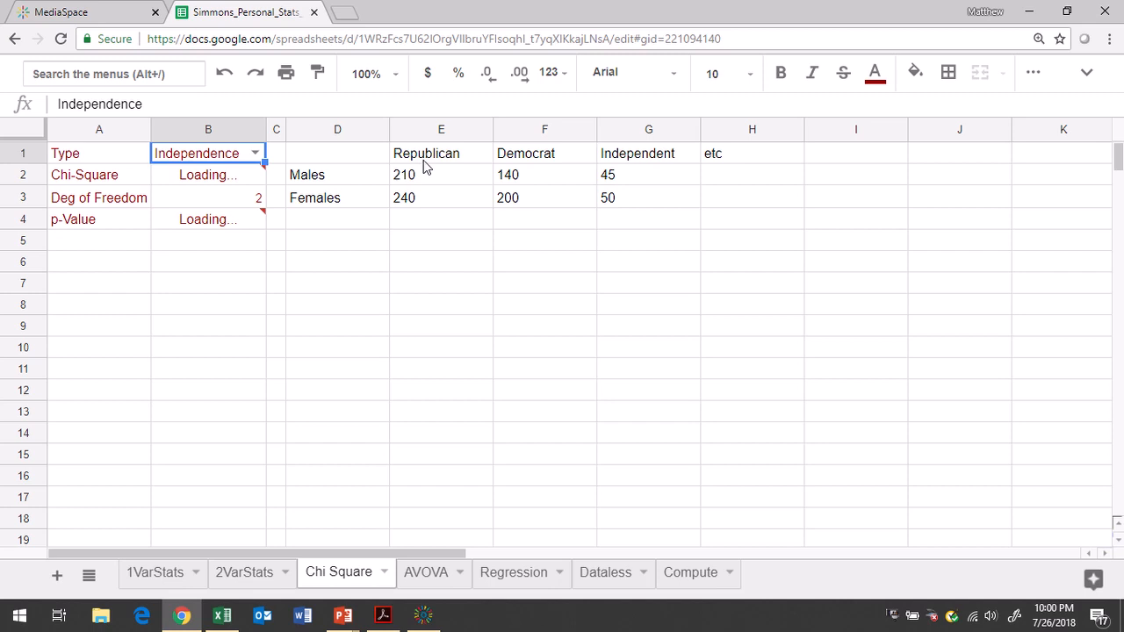
left_click(441, 153)
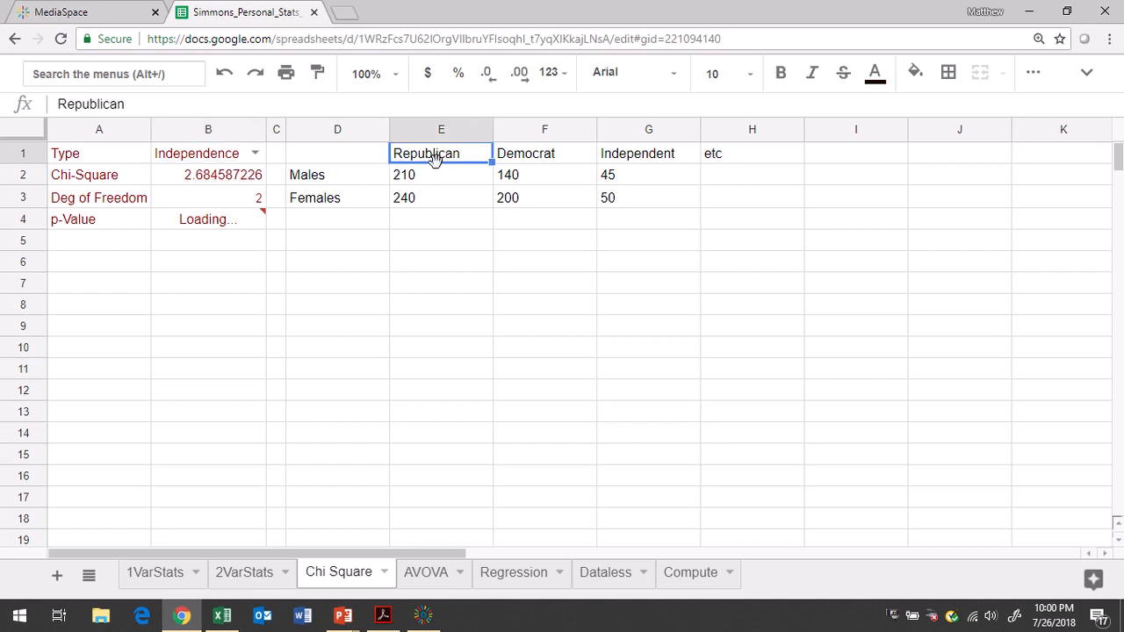
Step: Relabel the table columns X, Y, Z and rows A, B, with 37 as the first count
type("X")
left_click(648, 152)
type("Z")
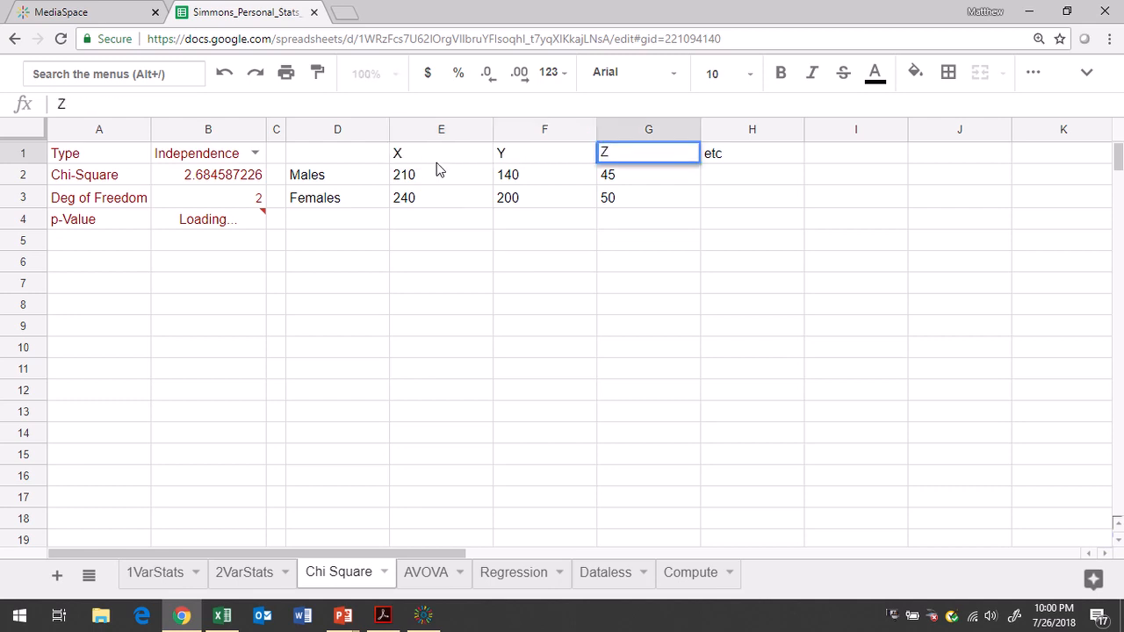
left_click(337, 174)
type("A")
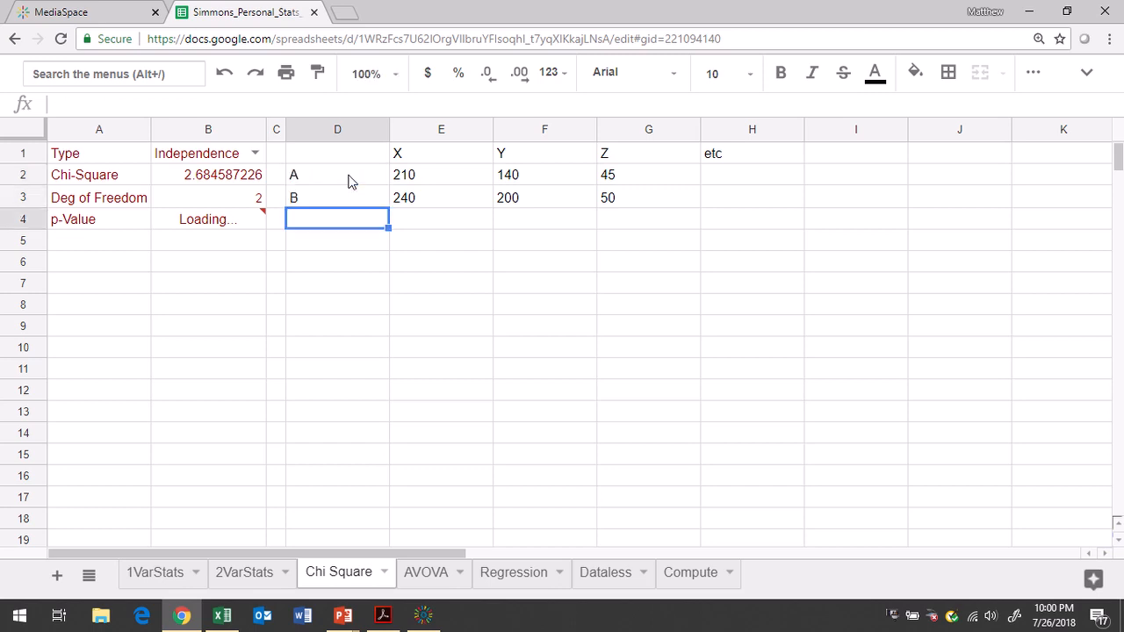
left_click(440, 174)
type("37")
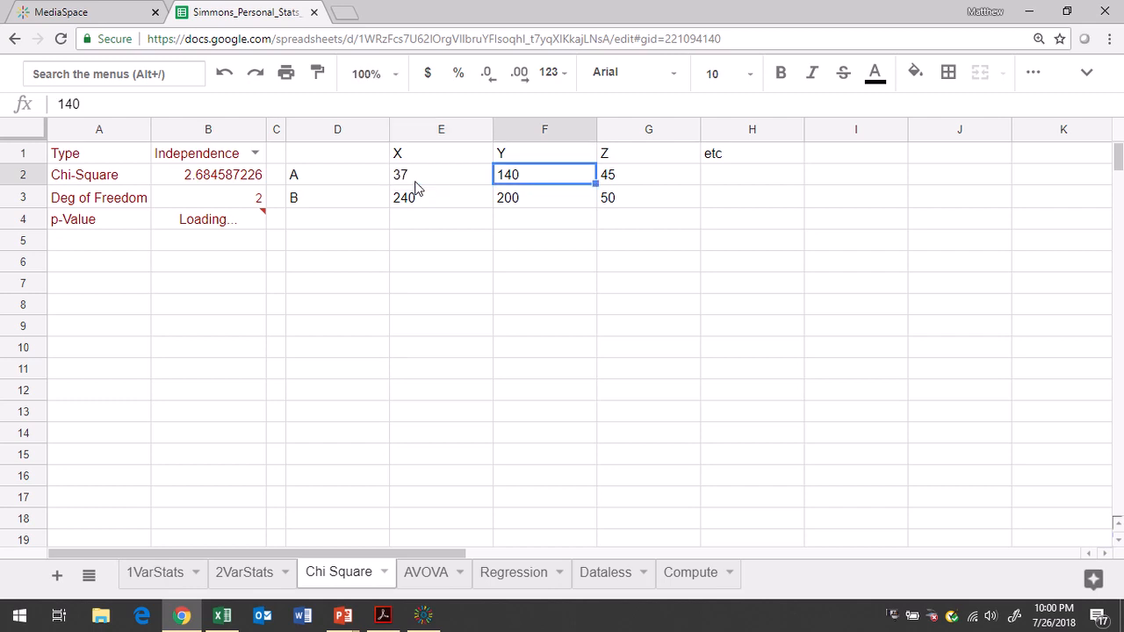
Step: Enter counts 33 and 31 for row A, then 31, 9, 51 for row B
type("33")
left_click(648, 174)
type("31")
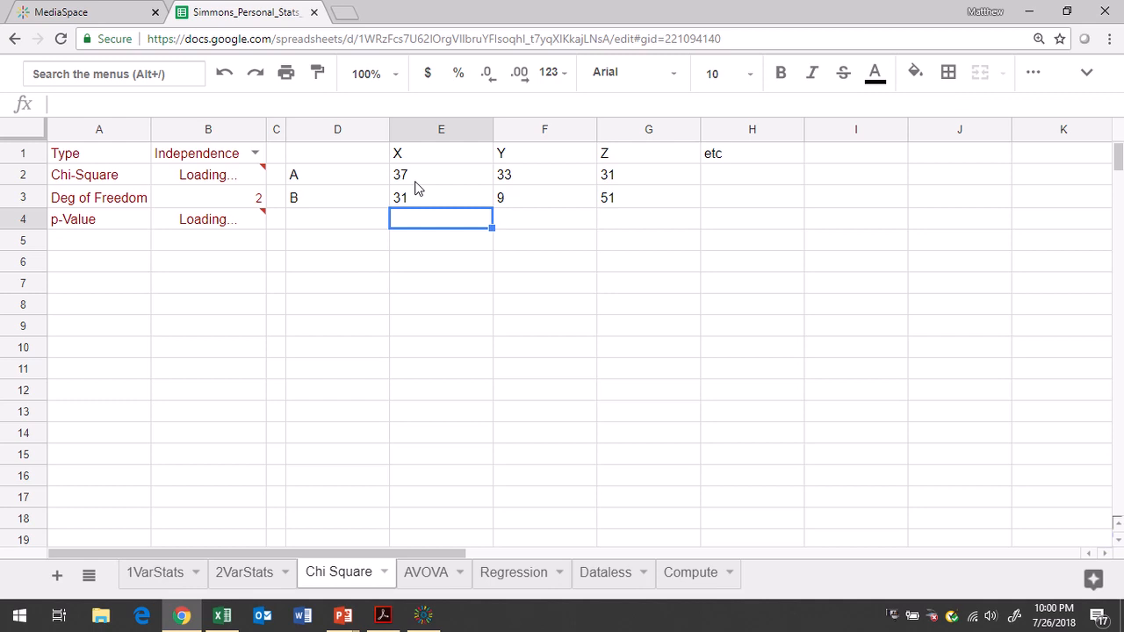
mouse_move(239, 187)
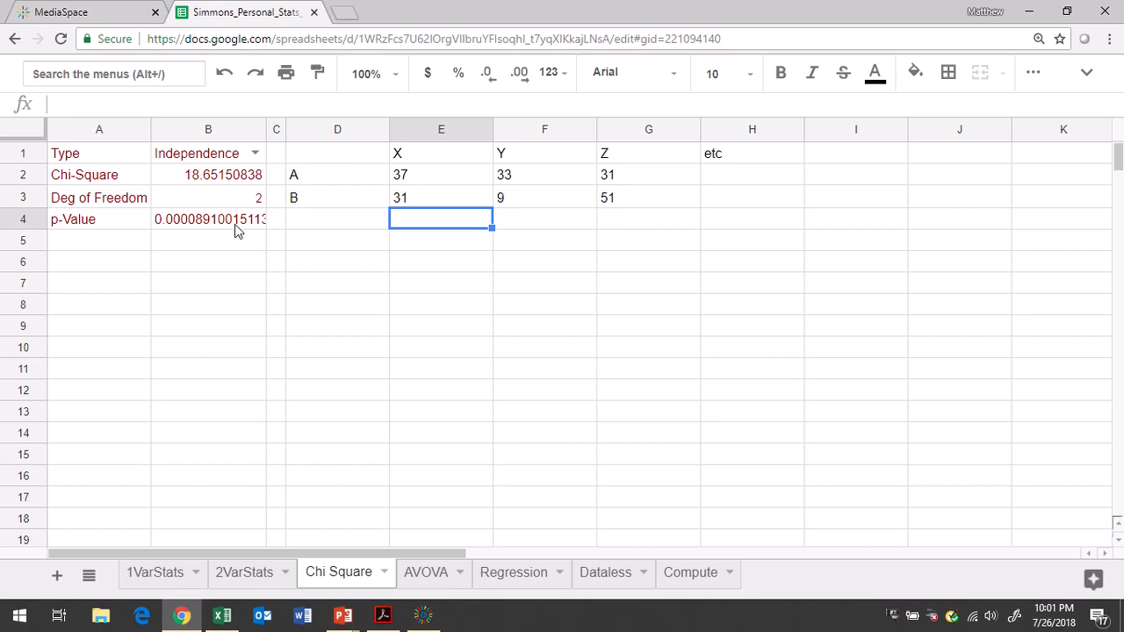
Step: Check the results (chi-square 18.65150838, p-value about 0.0000891), then switch to another window
key("alt+tab")
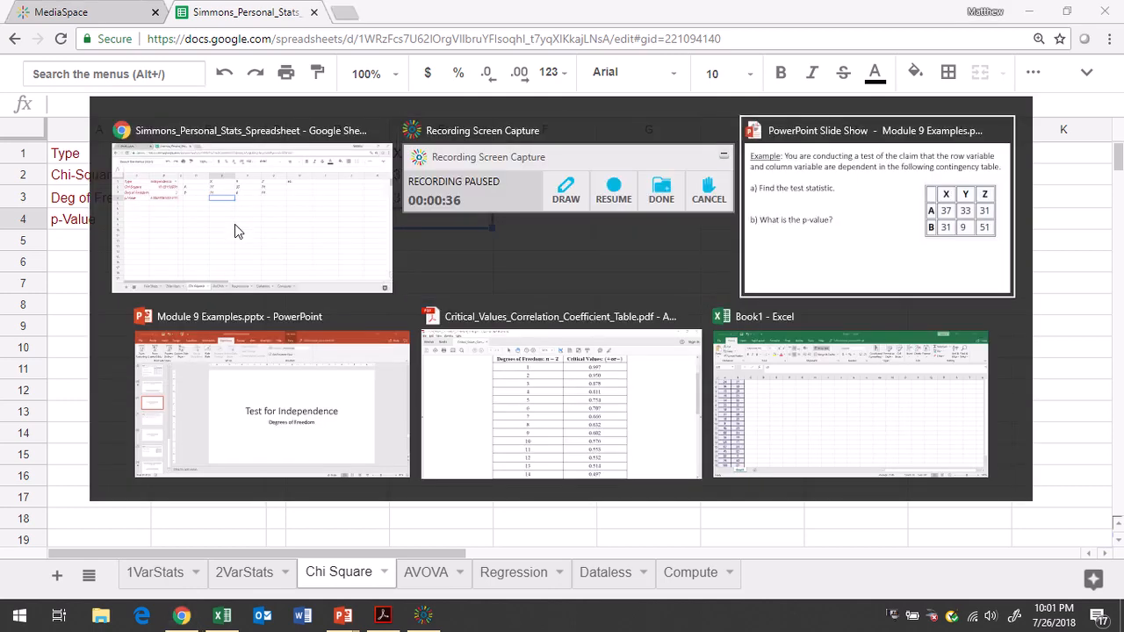